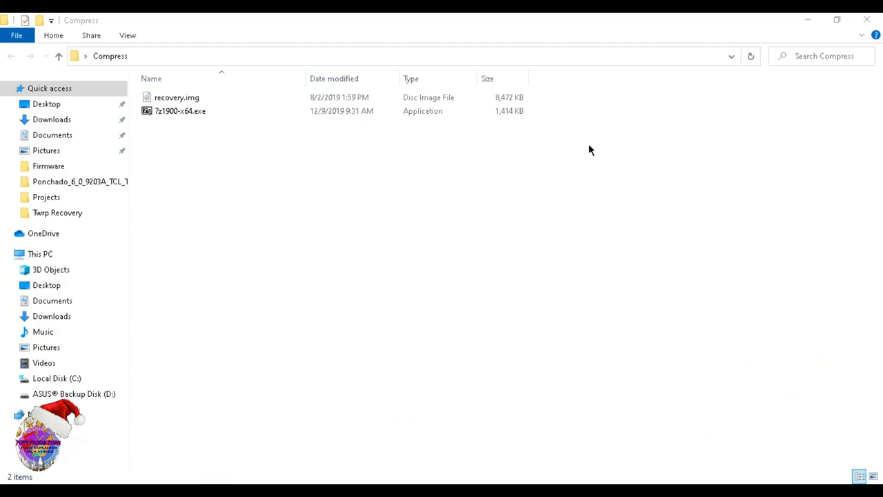
- Run the 7-Zip installer and dismiss its setup window
left_click(179, 110)
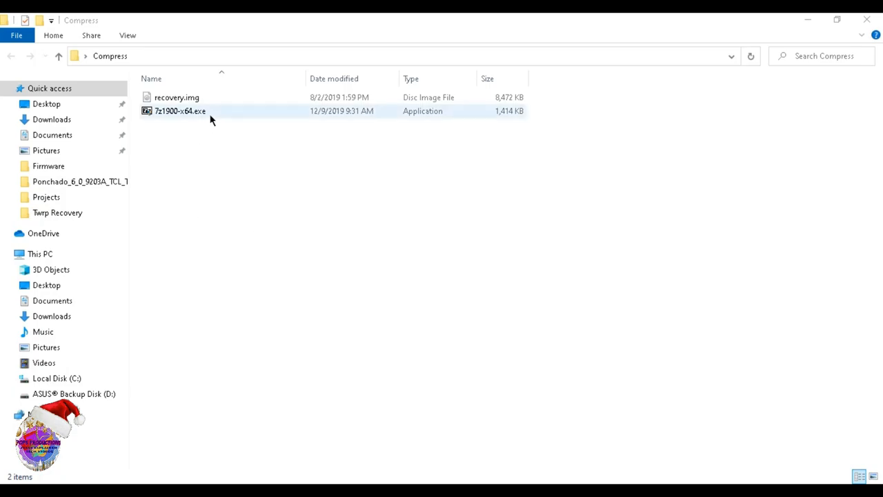
left_click(179, 110)
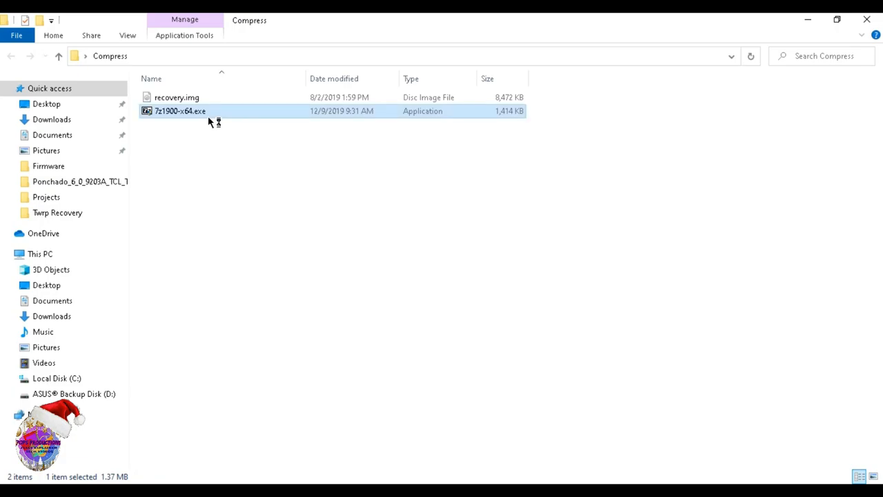
double_click(179, 110)
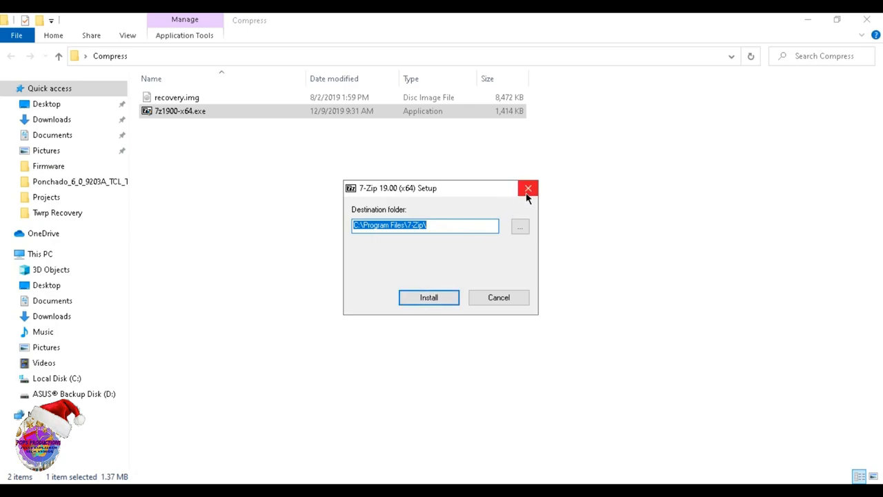
left_click(526, 187)
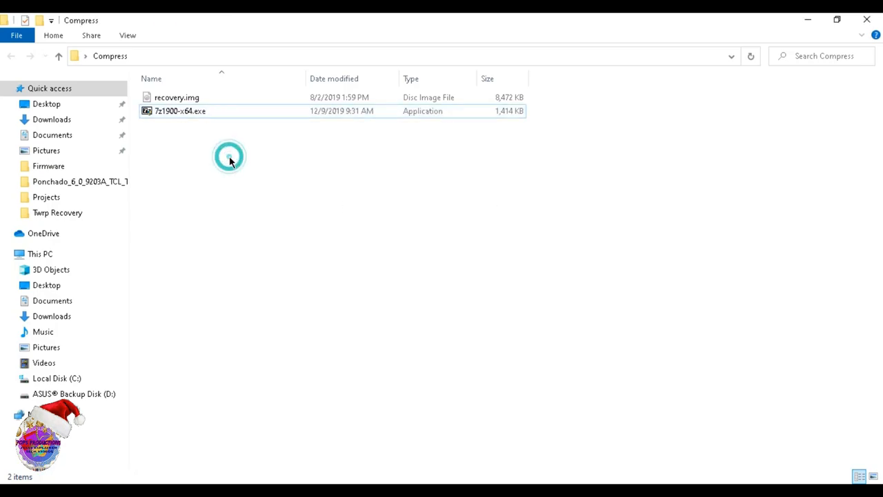
- Bring up 7-Zip's Add to Archive settings for recovery.img as recovery.tar, tar format, Store level
left_click(176, 97)
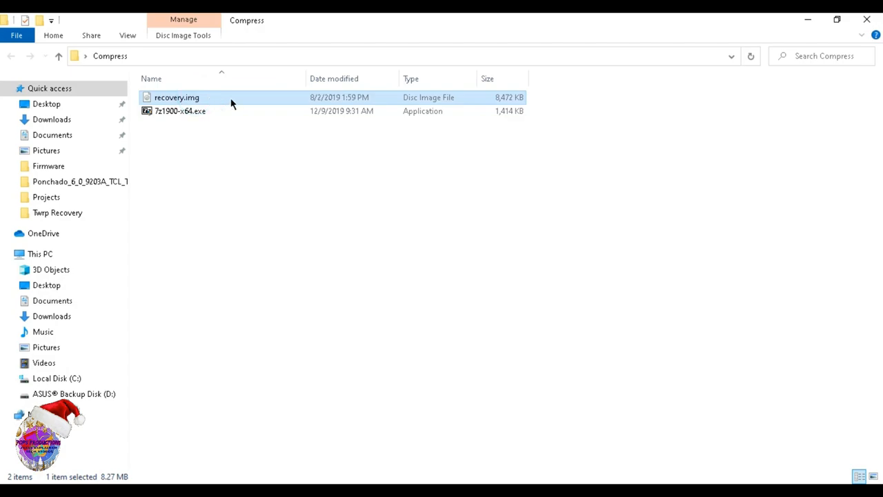
mouse_move(176, 96)
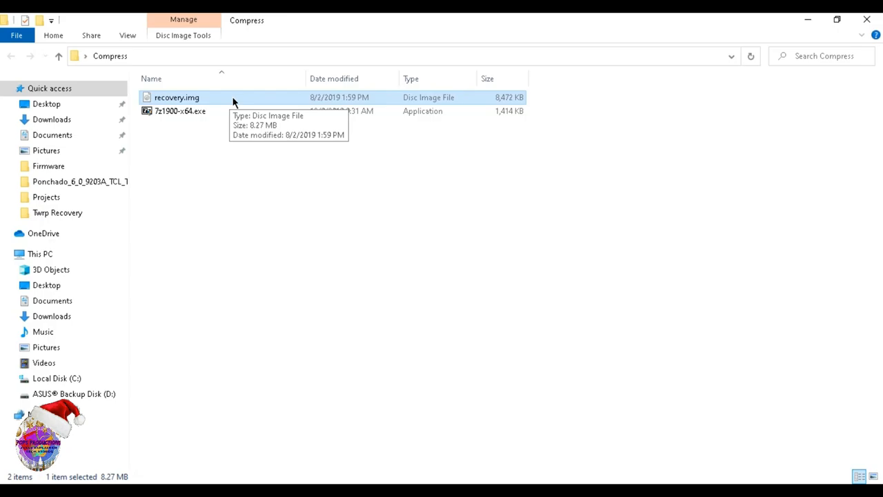
mouse_move(193, 102)
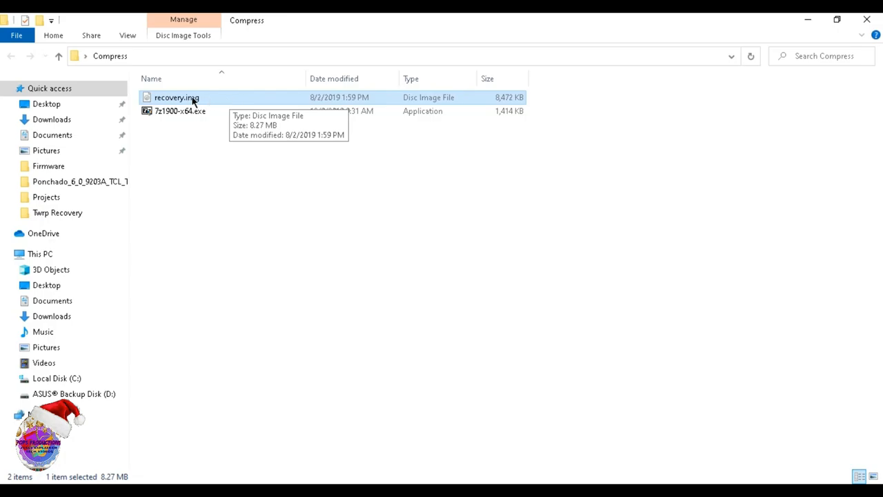
mouse_move(204, 102)
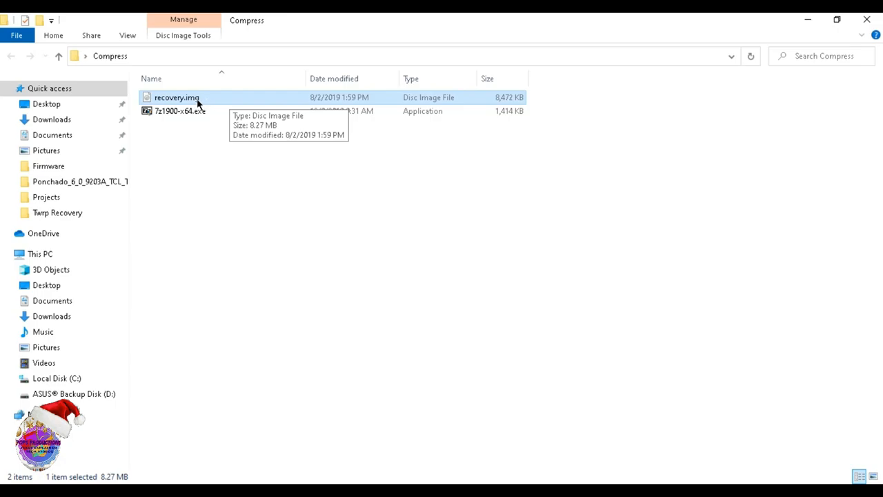
right_click(177, 97)
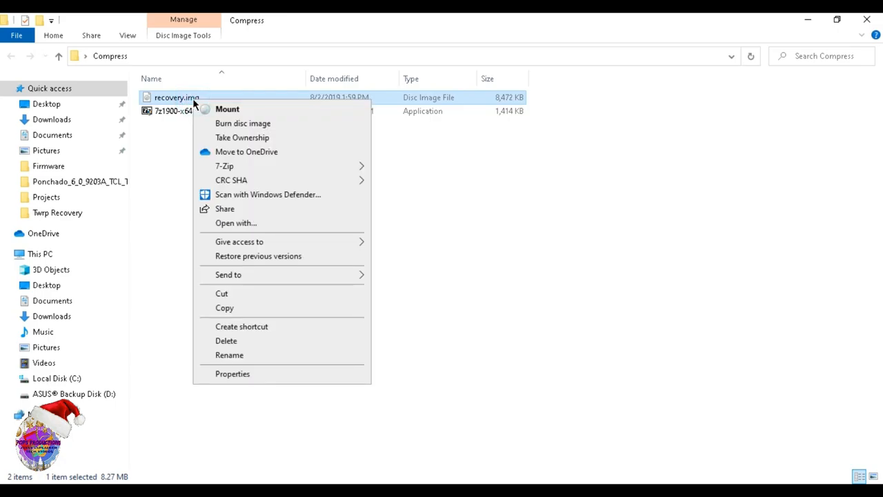
mouse_move(276, 112)
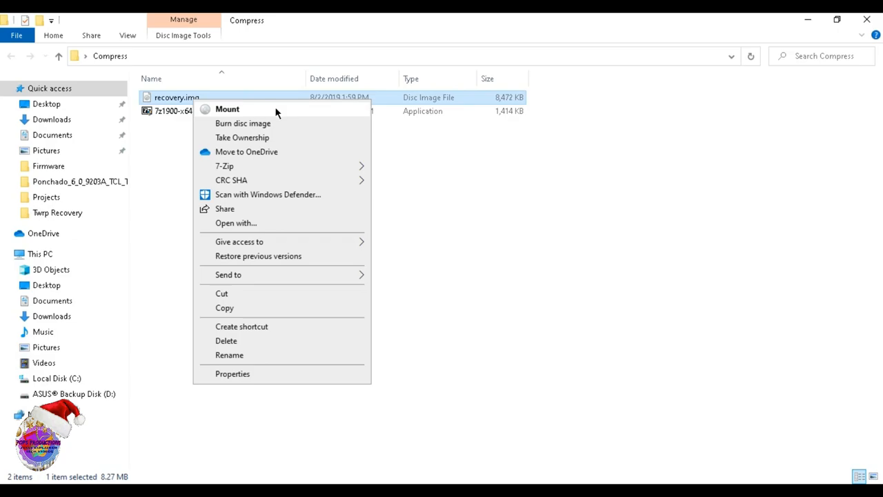
mouse_move(224, 166)
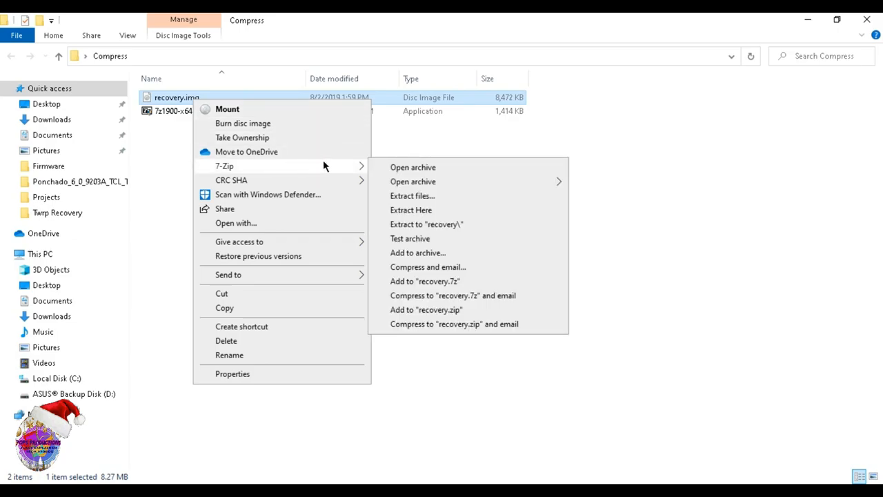
mouse_move(416, 253)
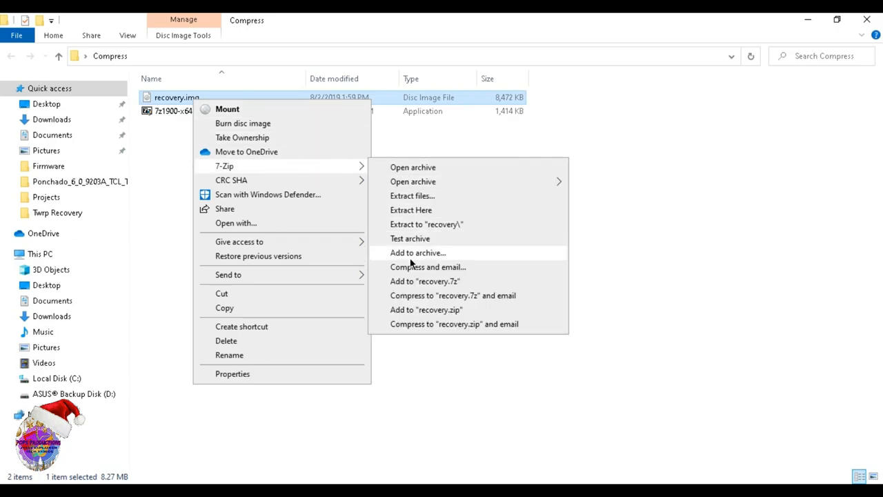
left_click(416, 252)
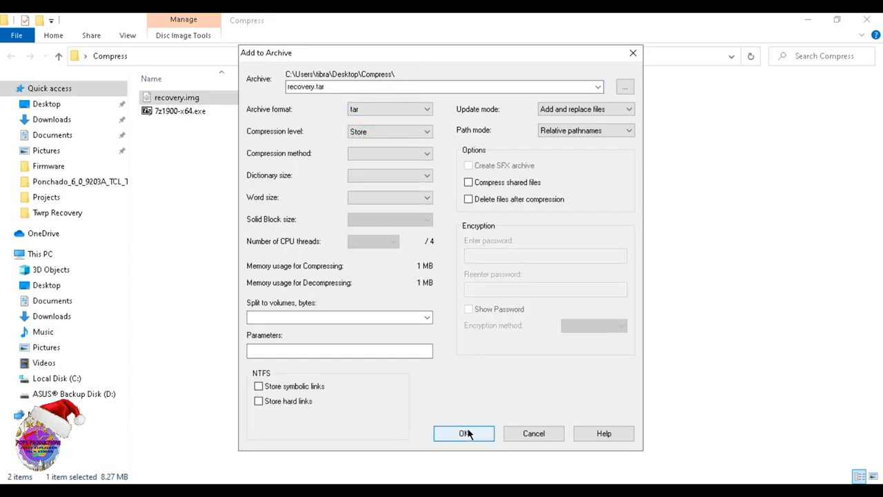
- Create recovery.tar in the Compress folder and verify it contains recovery.img
left_click(463, 433)
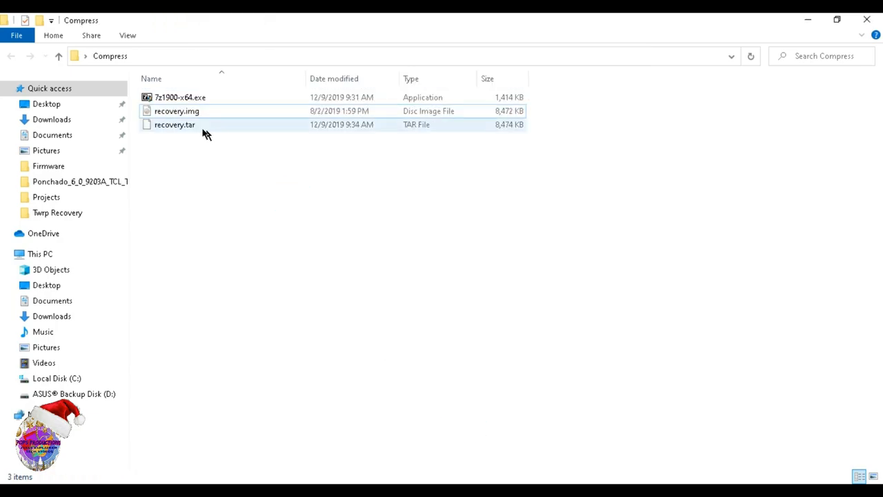
left_click(174, 124)
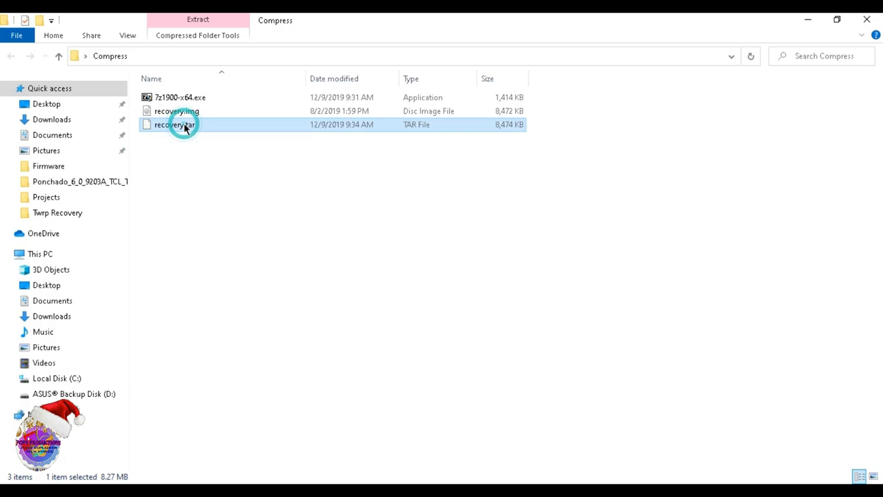
right_click(173, 124)
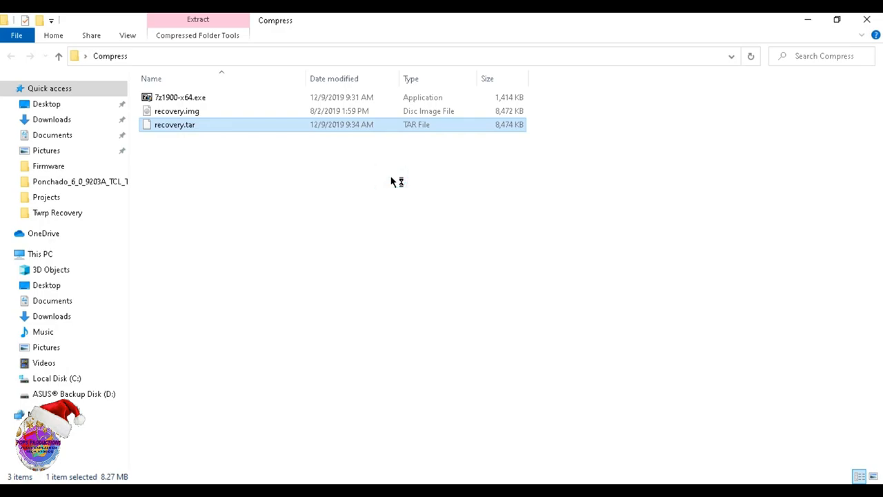
double_click(174, 124)
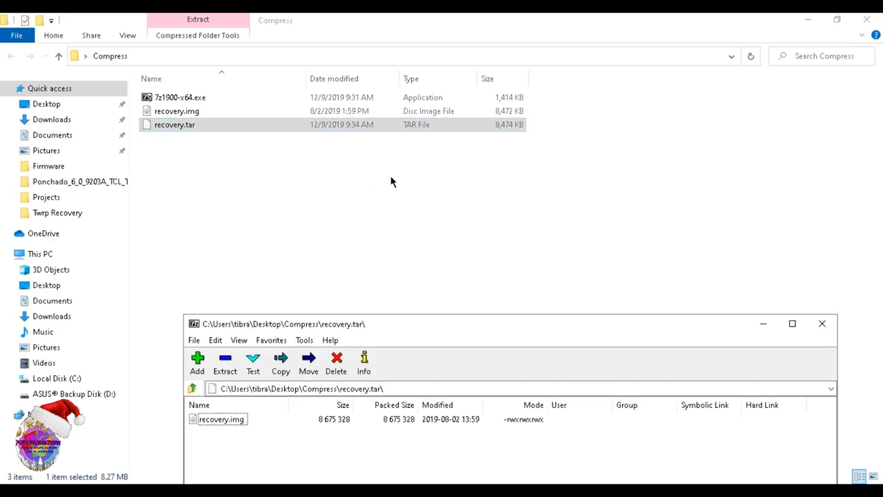
mouse_move(442, 317)
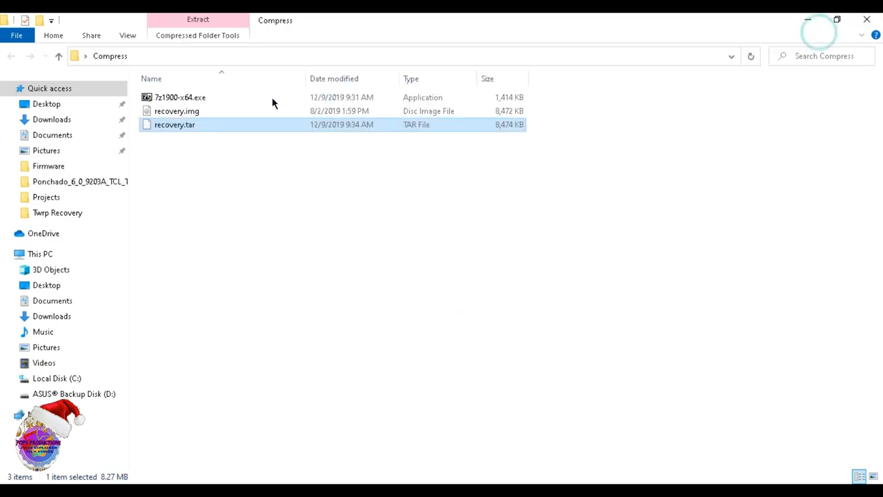
- Rename recovery.tar to a new name beginning 'GalaxyS', keeping the .tar extension
right_click(174, 124)
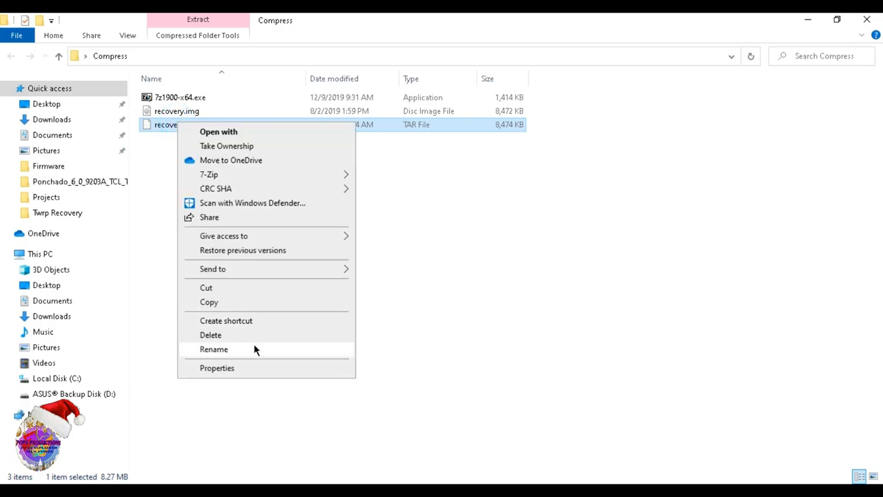
left_click(213, 348)
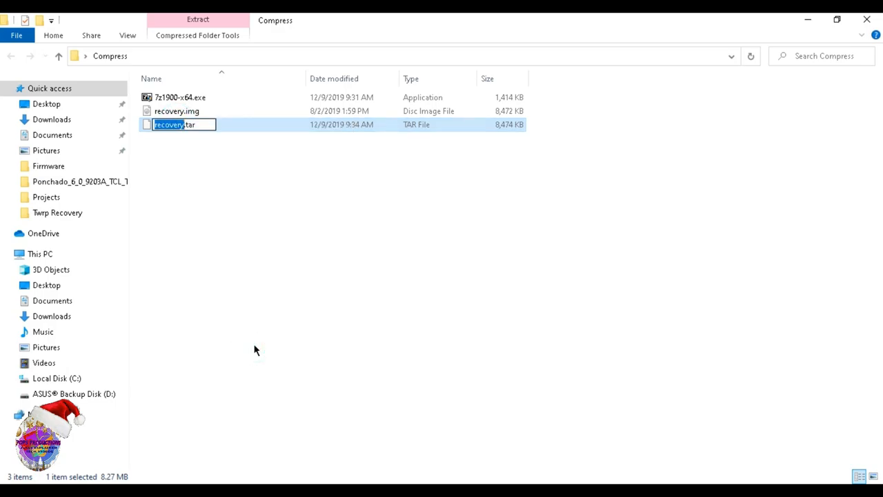
type("G.tar")
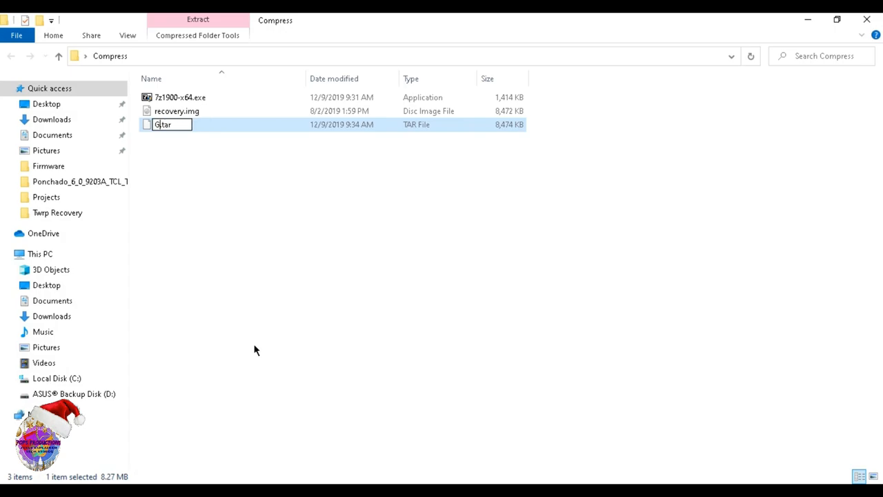
type("alaxy")
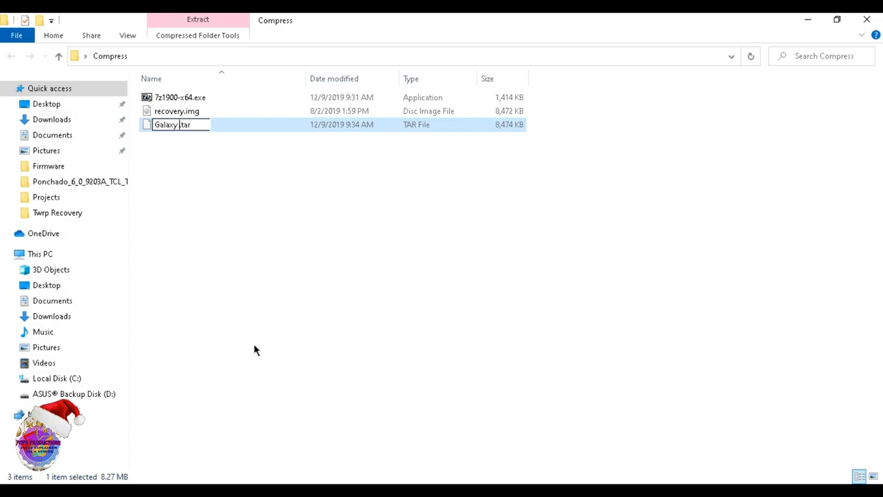
type("S")
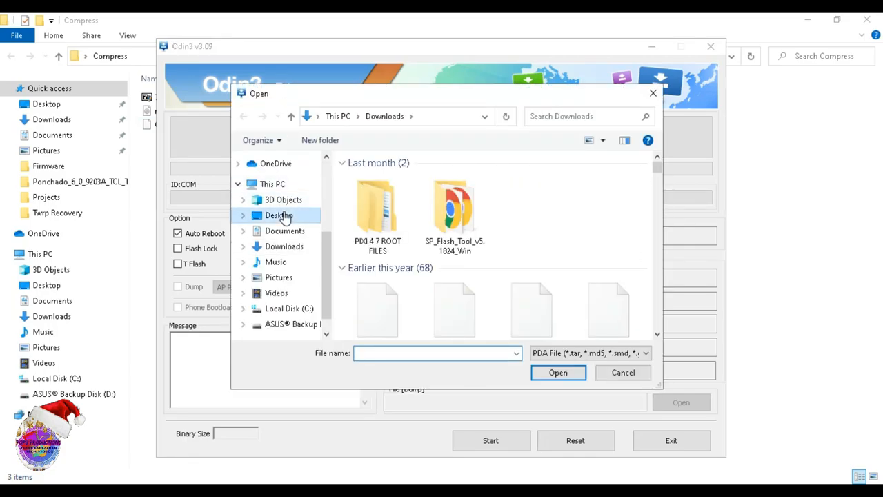
- Point Odin's PDA file chooser at the Desktop, where the Compress folder sits
left_click(279, 215)
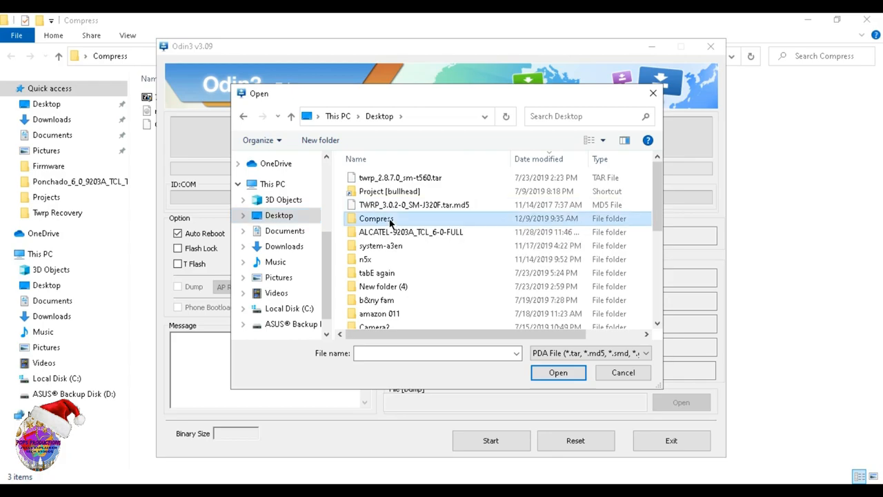